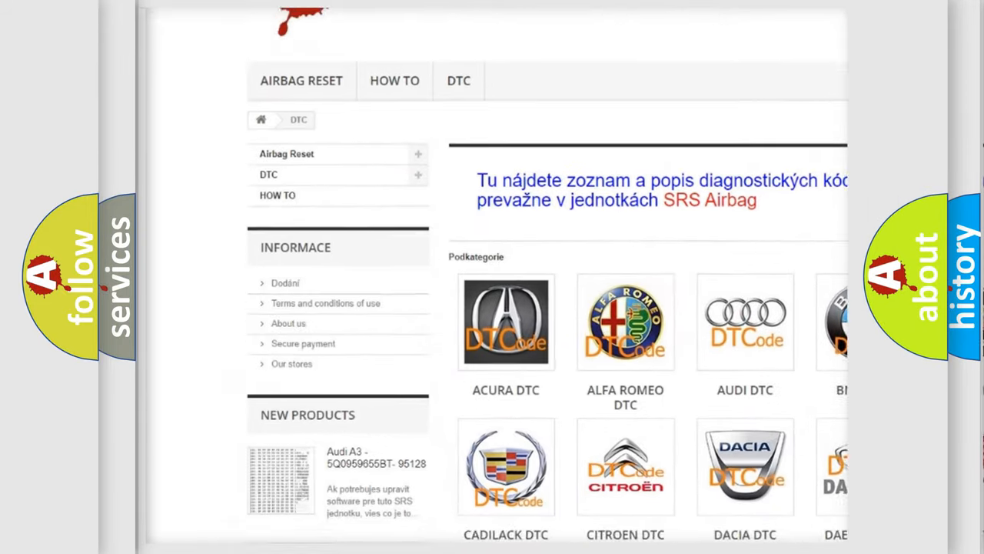
scroll(down, 3)
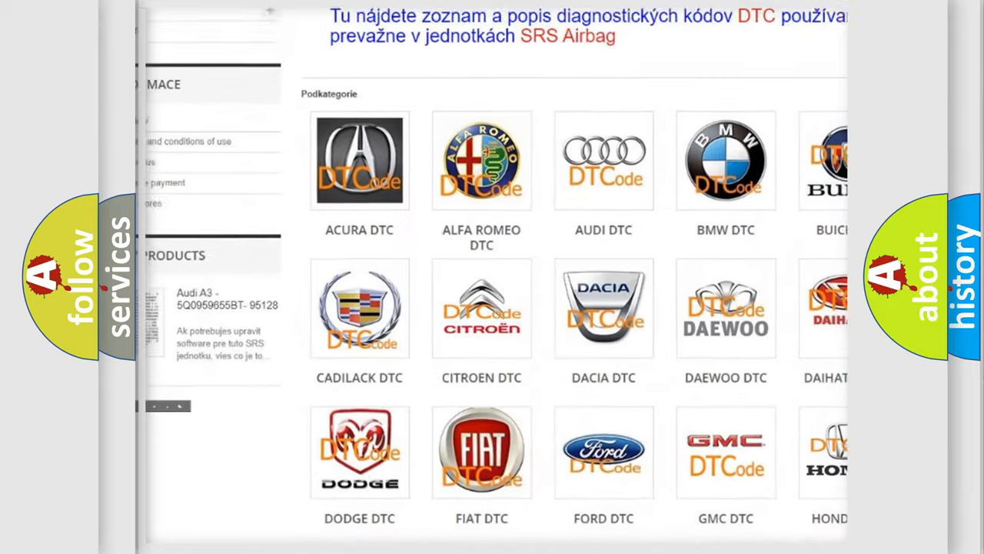
scroll(down, 3)
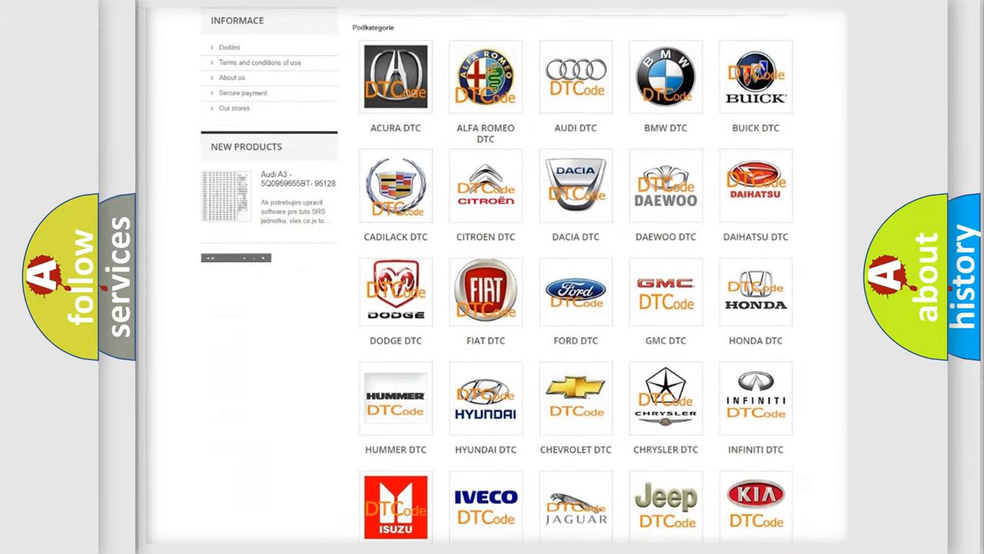
scroll(down, 3)
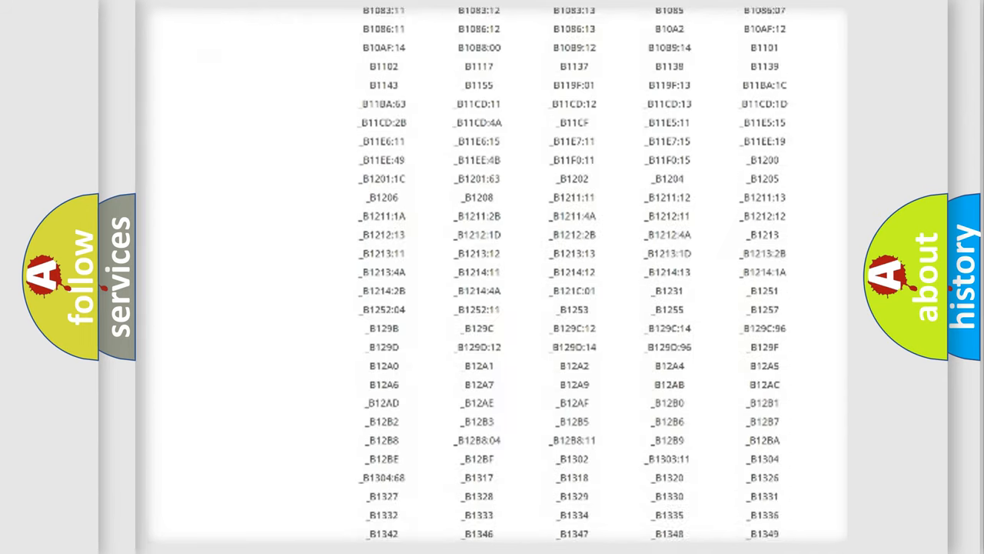
scroll(down, 3)
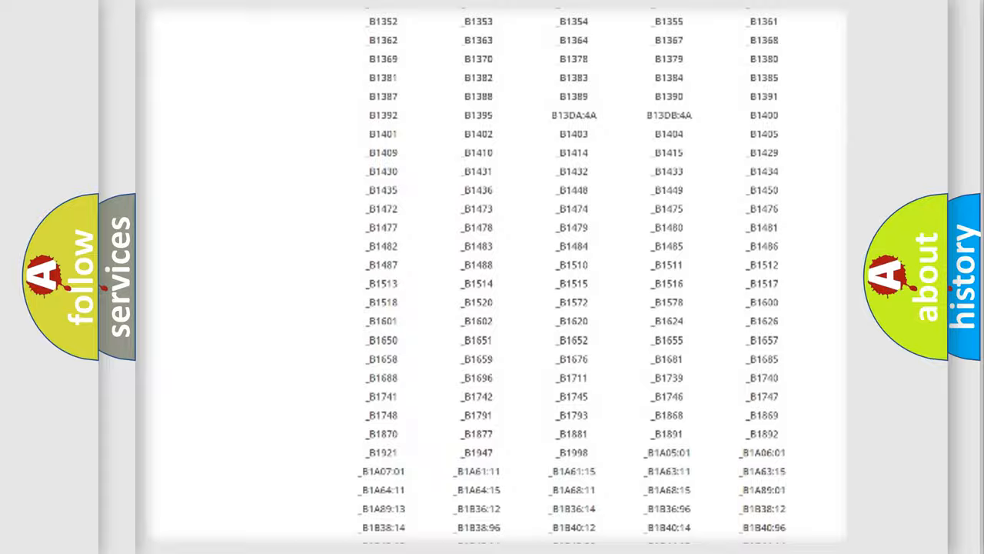